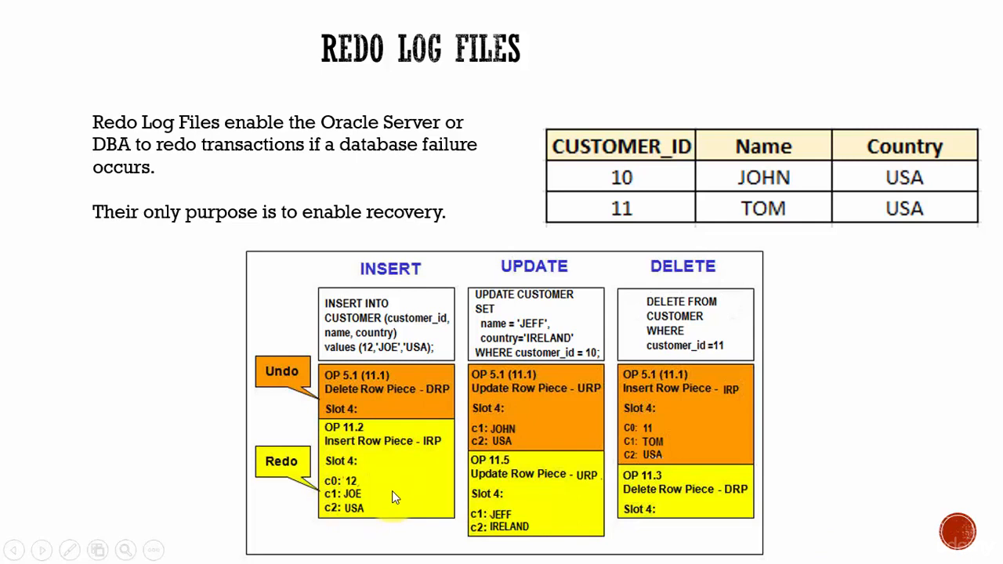
mouse_move(405, 470)
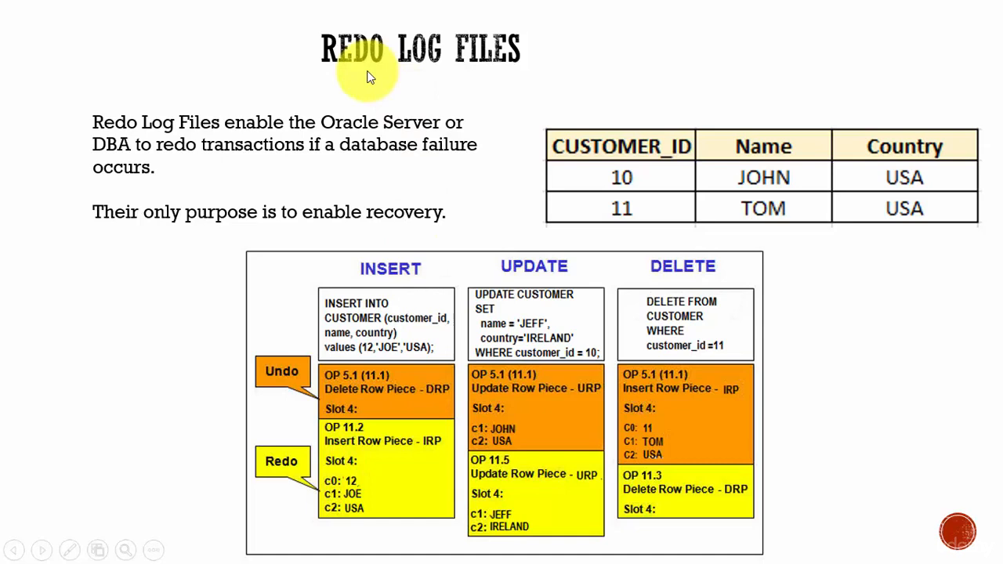
mouse_move(814, 125)
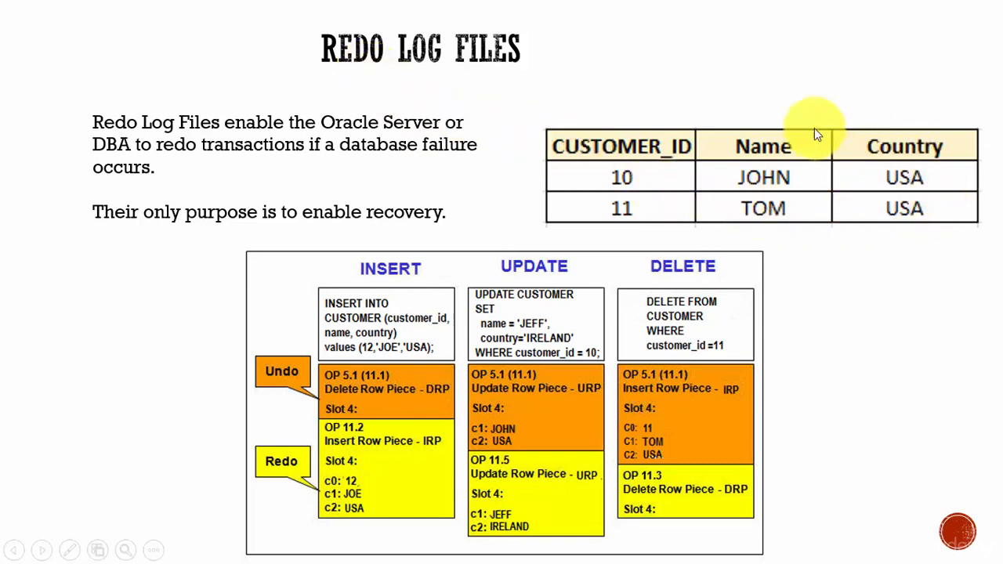
mouse_move(657, 204)
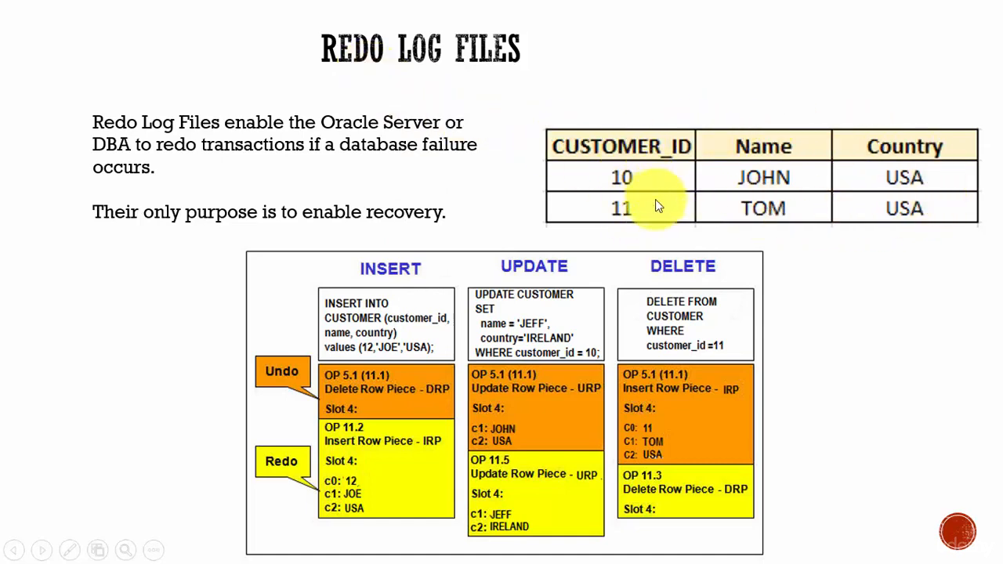
mouse_move(658, 212)
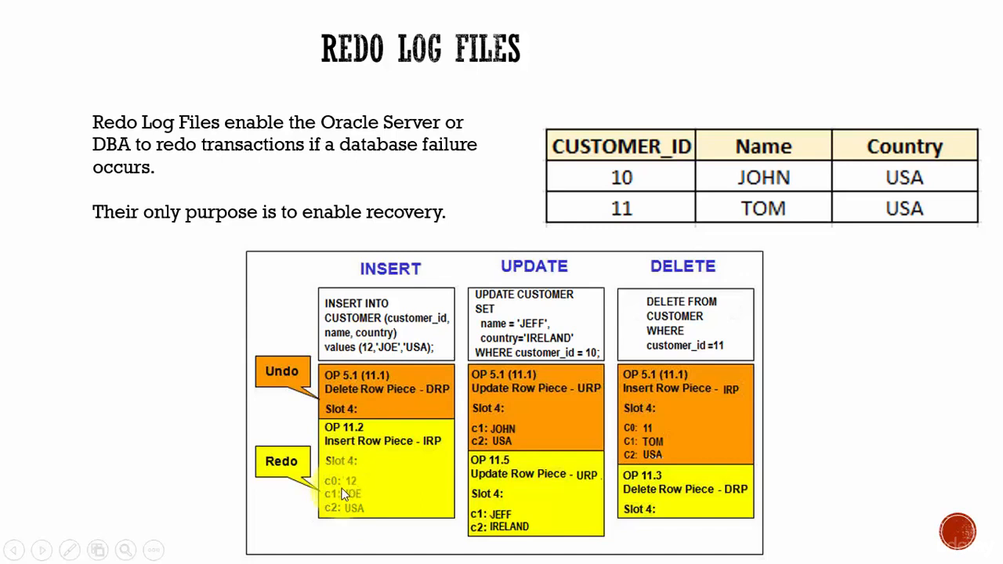
mouse_move(356, 490)
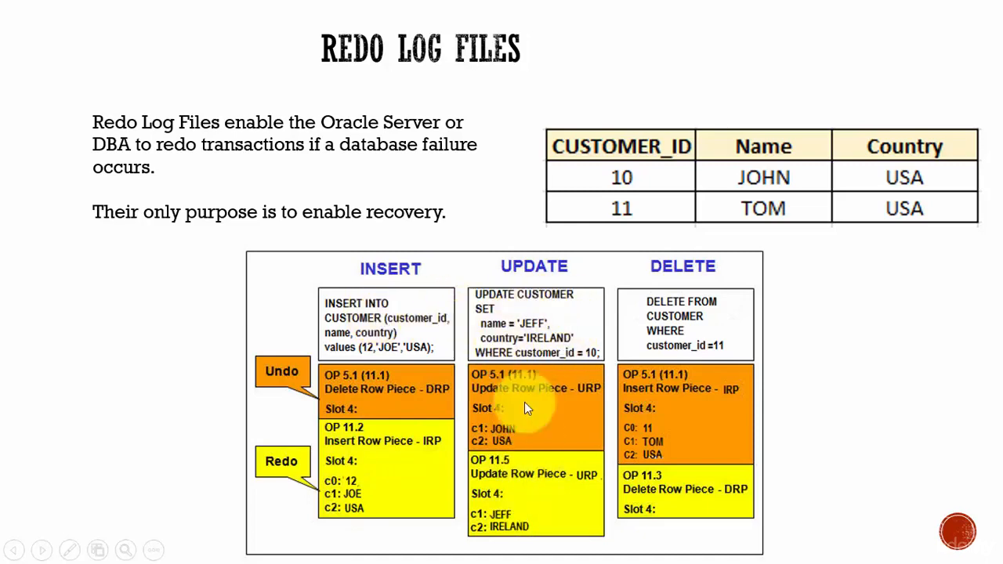
mouse_move(560, 329)
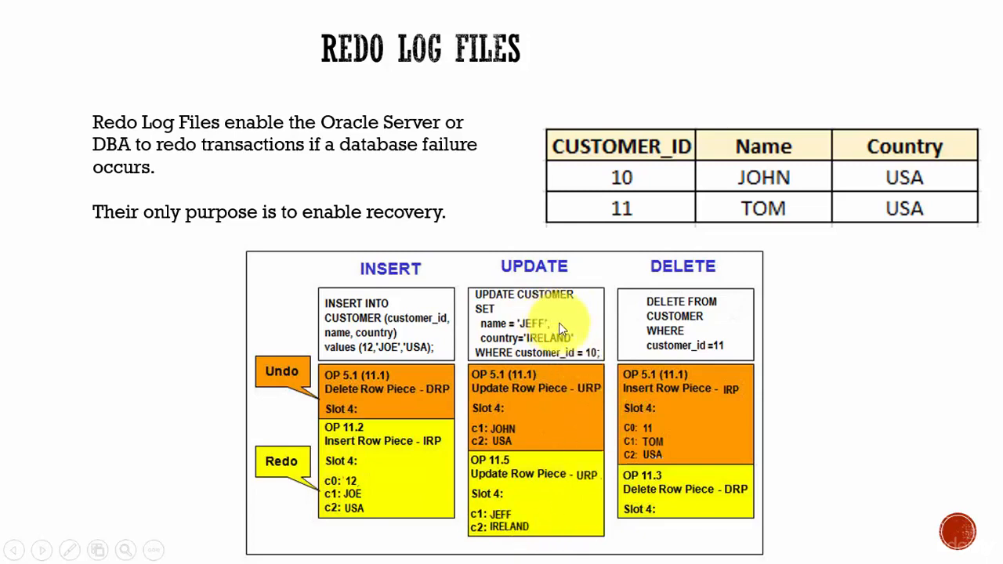